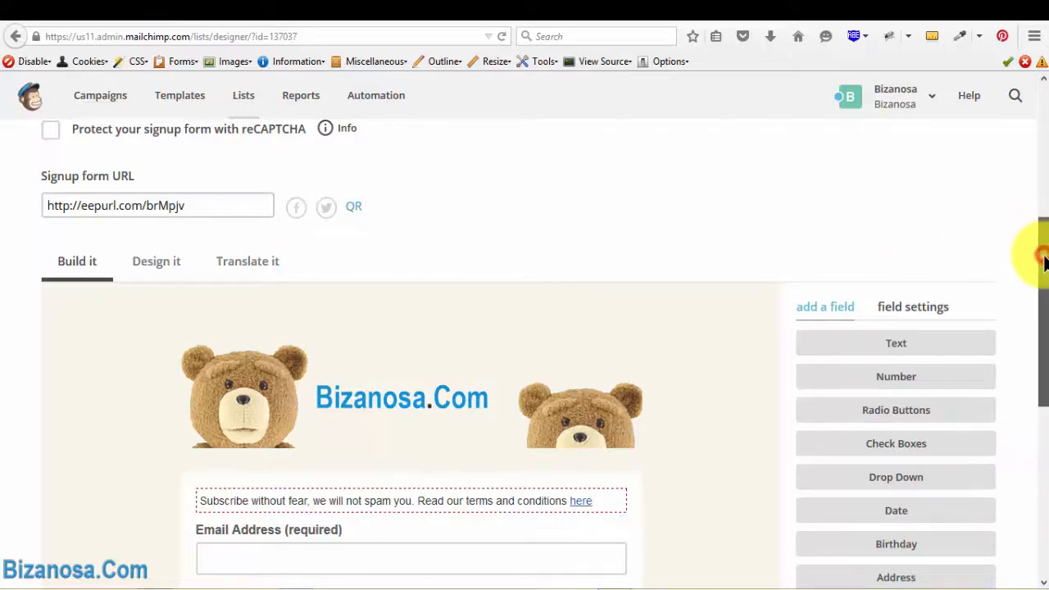
Step: Set German as the signup form's default language and review the German message strings
{"action": "scroll", "scroll_direction": "down", "scroll_amount": 3}
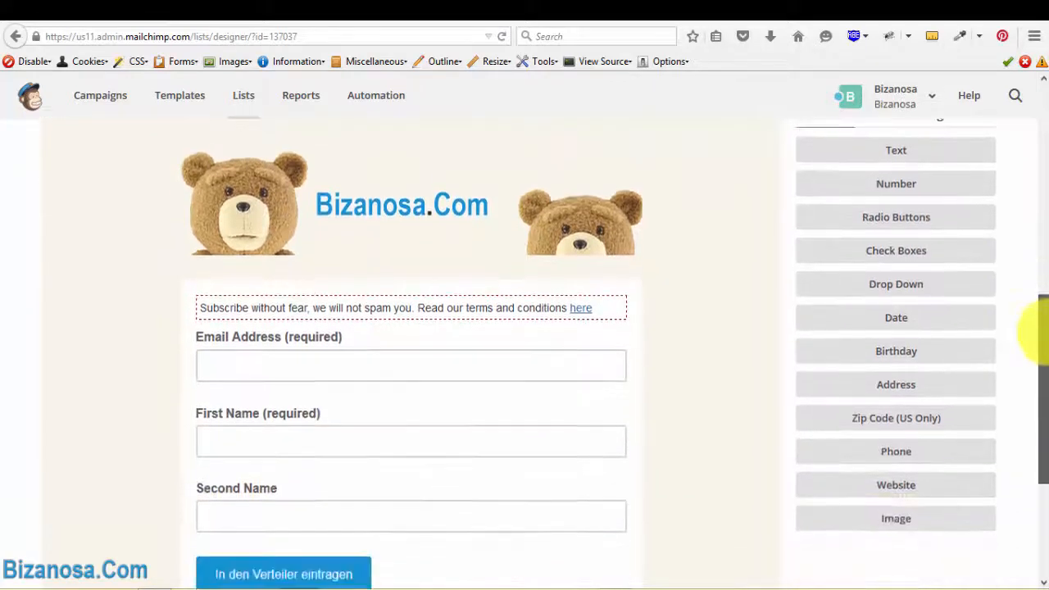
{"action": "scroll", "scroll_direction": "up", "scroll_amount": 3}
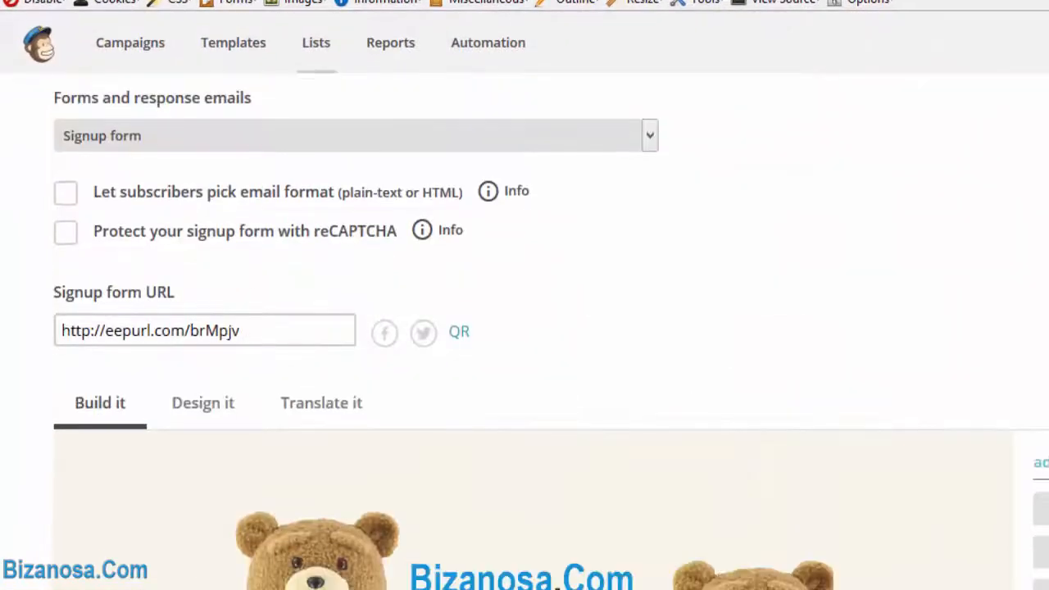
{"action": "mouse_move", "coordinate": [528, 295]}
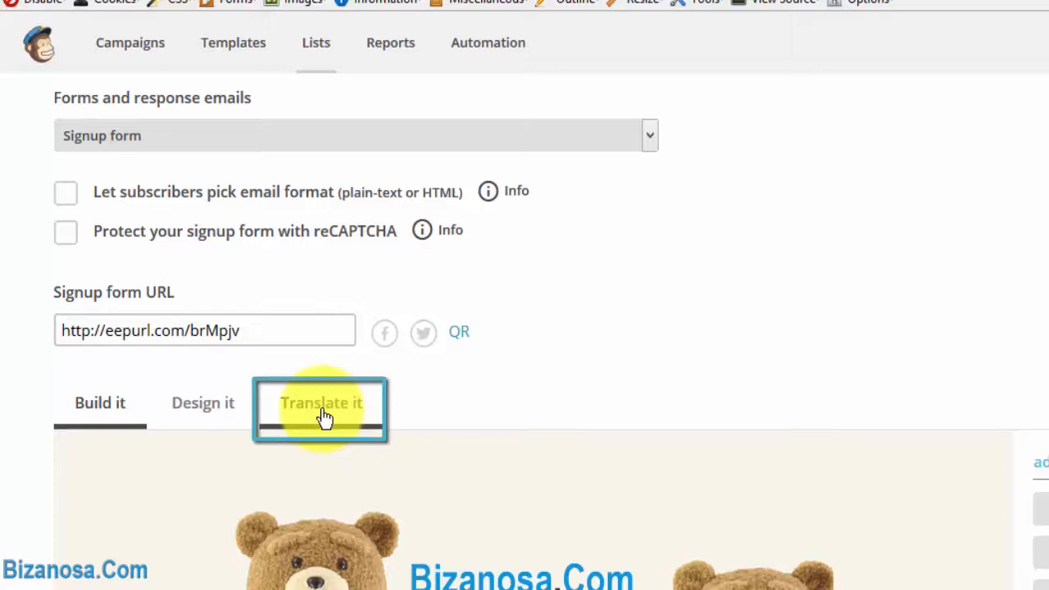
{"action": "left_click", "coordinate": [321, 403]}
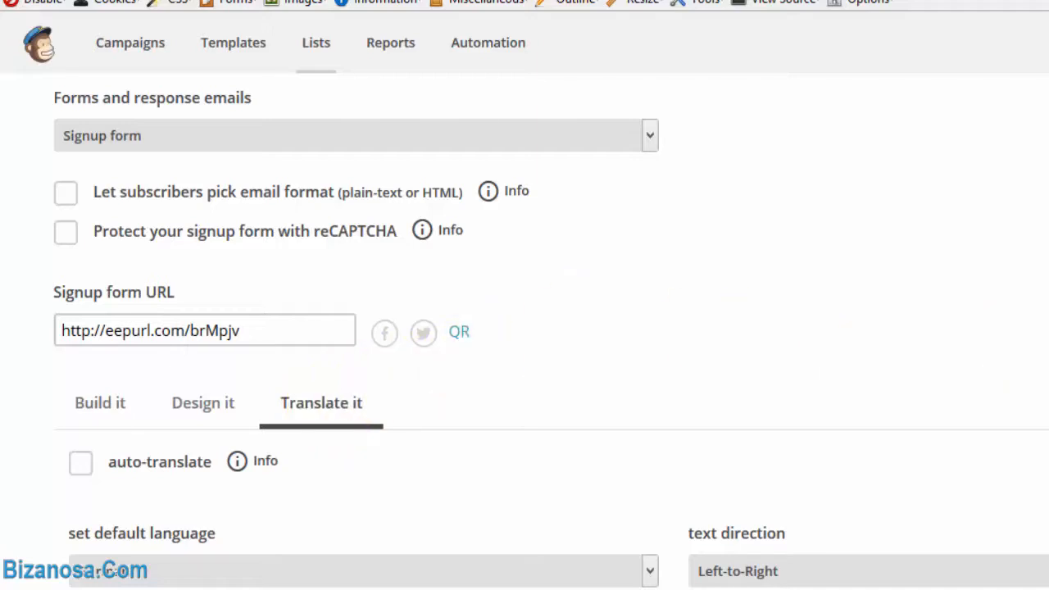
{"action": "scroll", "scroll_direction": "down", "scroll_amount": 3}
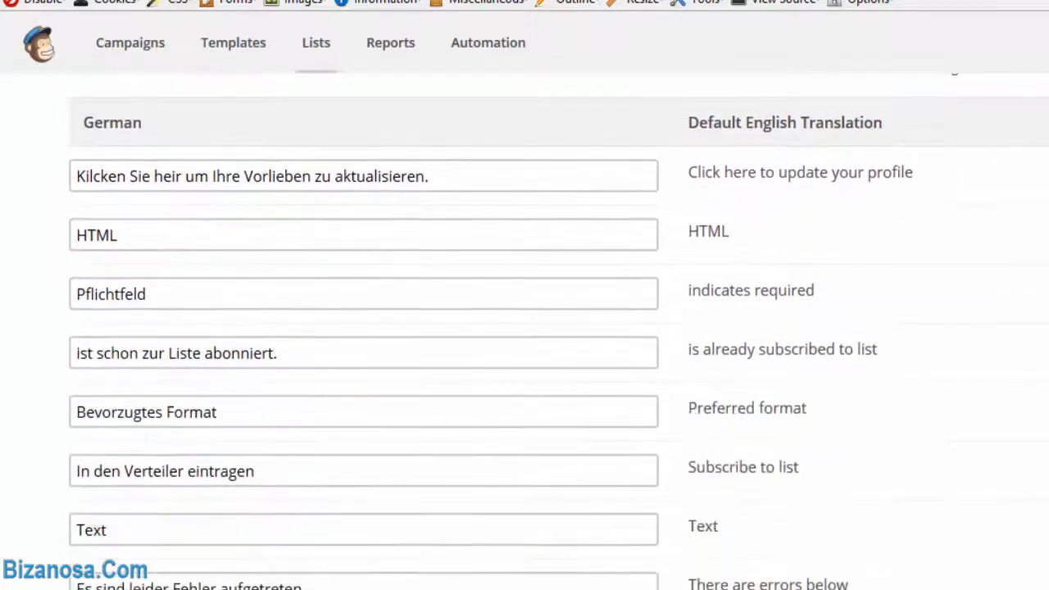
{"action": "scroll", "scroll_direction": "up", "scroll_amount": 3}
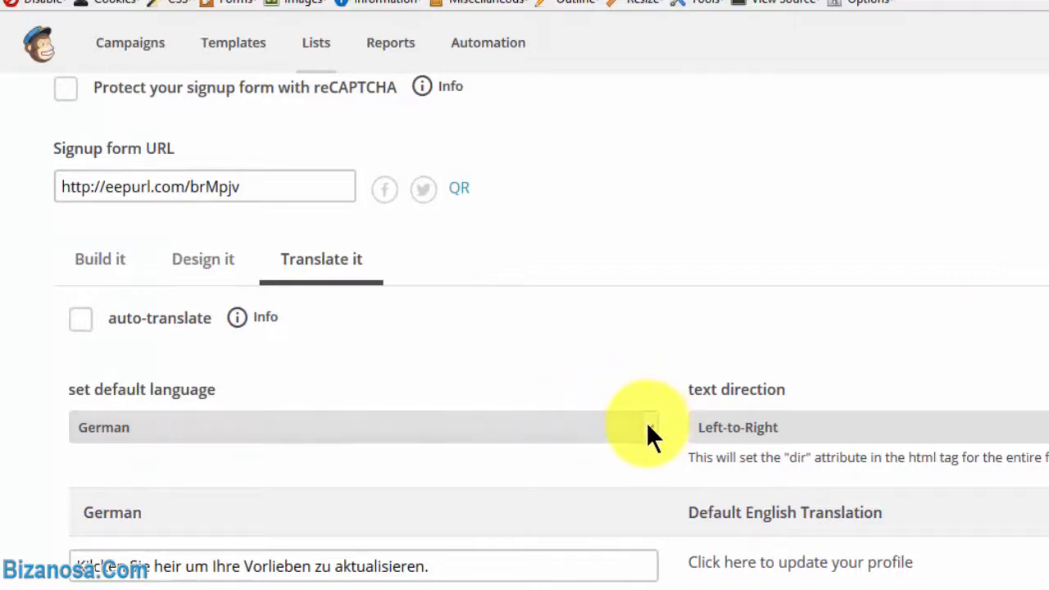
{"action": "left_click", "coordinate": [647, 426]}
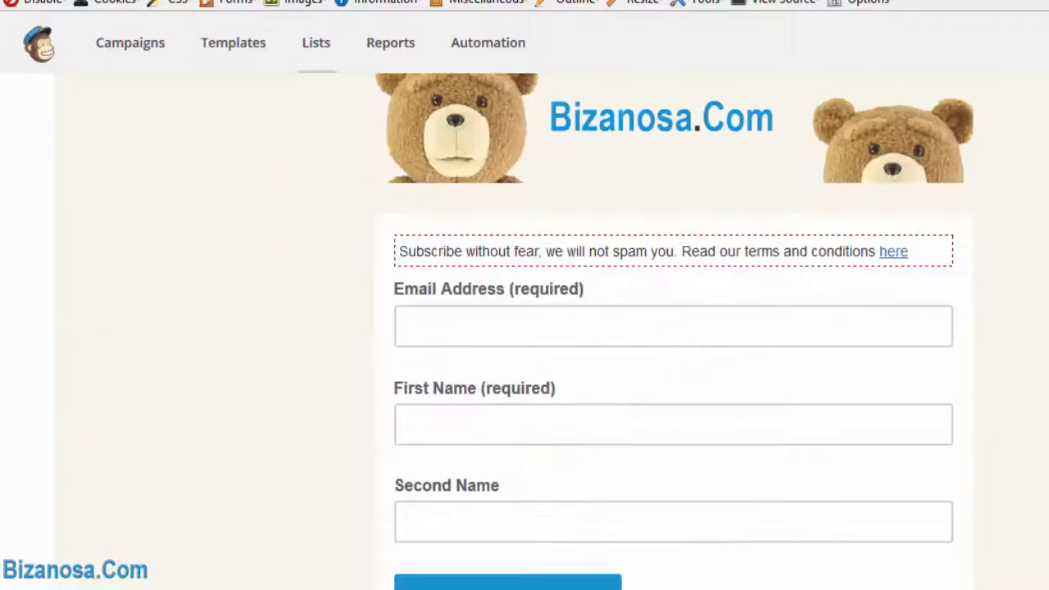
{"action": "scroll", "scroll_direction": "down", "scroll_amount": 3}
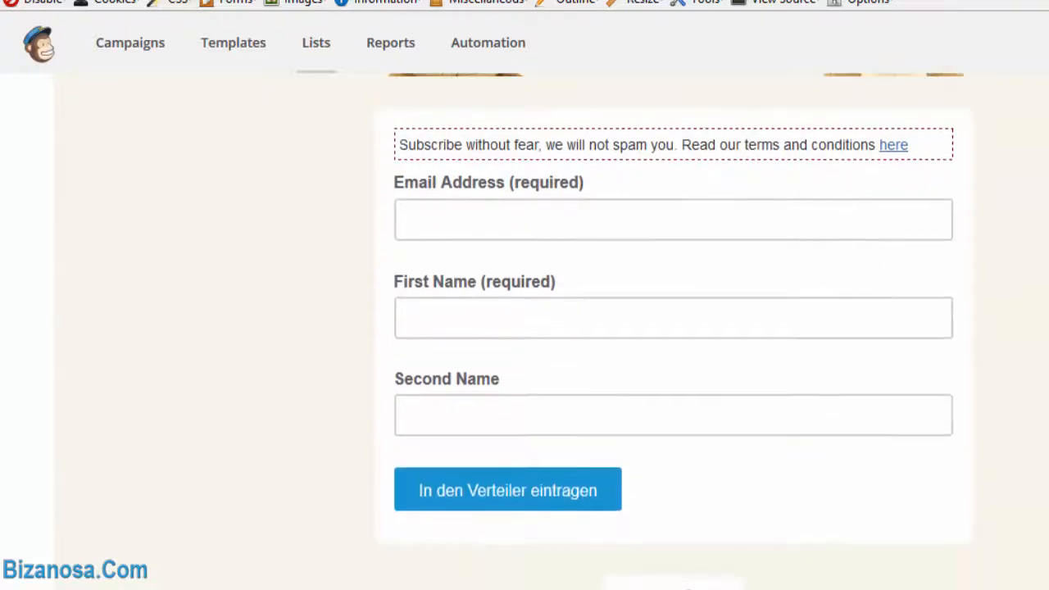
{"action": "scroll", "scroll_direction": "up", "scroll_amount": 3}
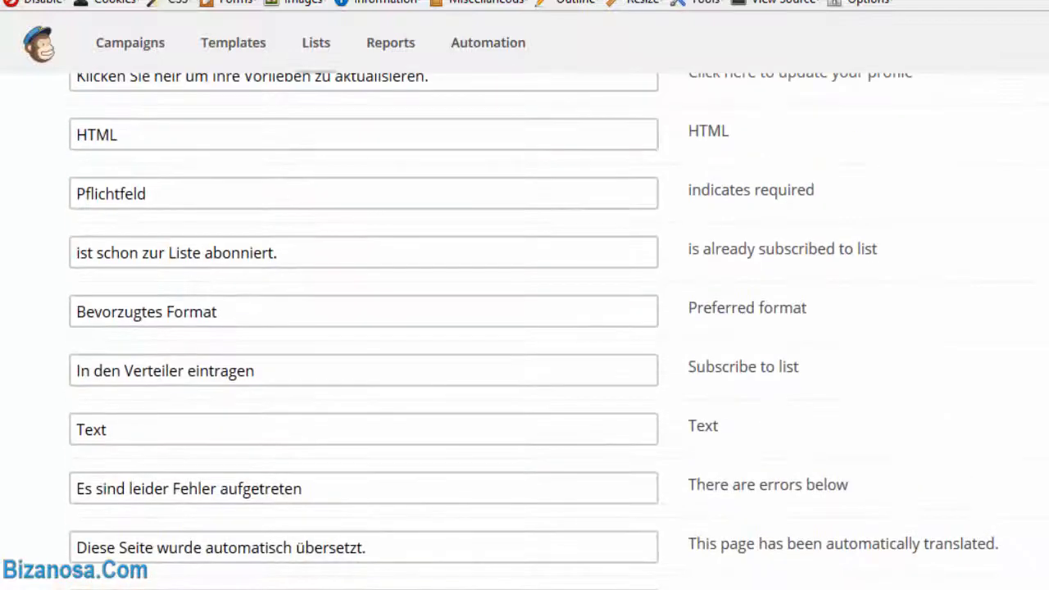
{"action": "scroll", "scroll_direction": "down", "scroll_amount": 3}
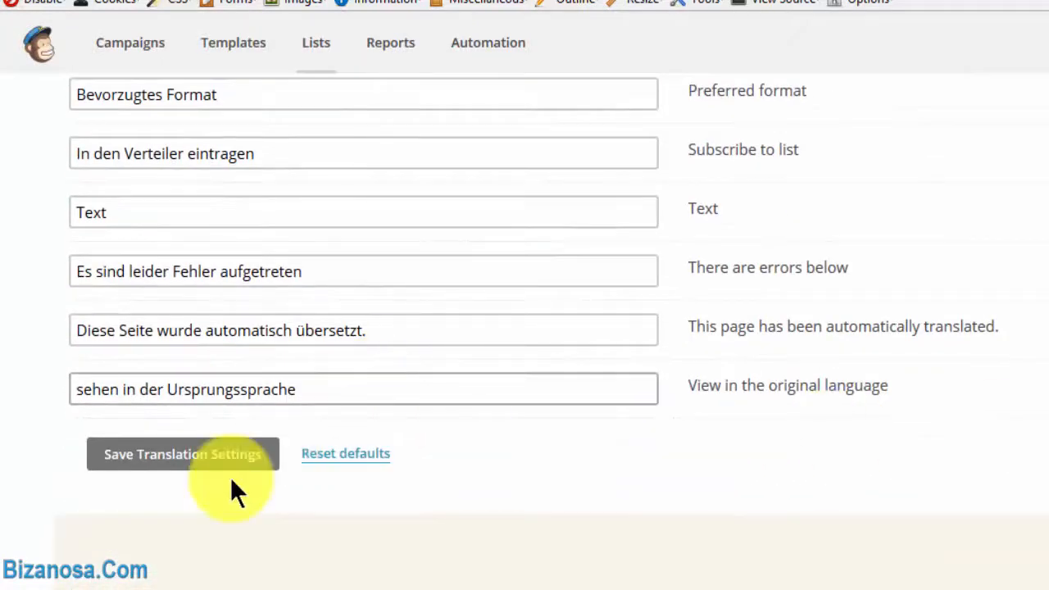
{"action": "mouse_move", "coordinate": [829, 521]}
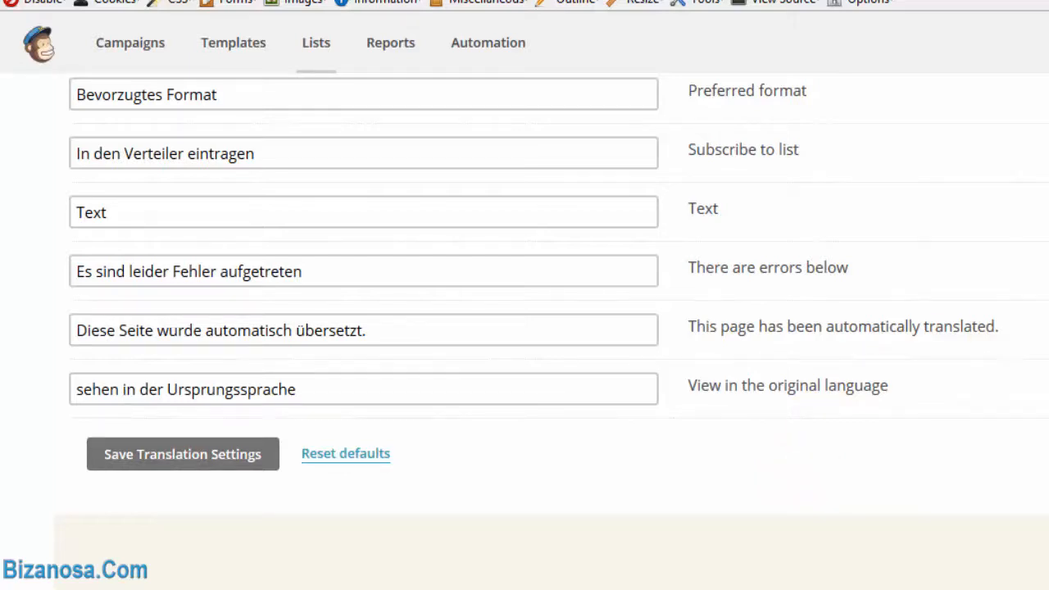
{"action": "scroll", "scroll_direction": "down", "scroll_amount": 3}
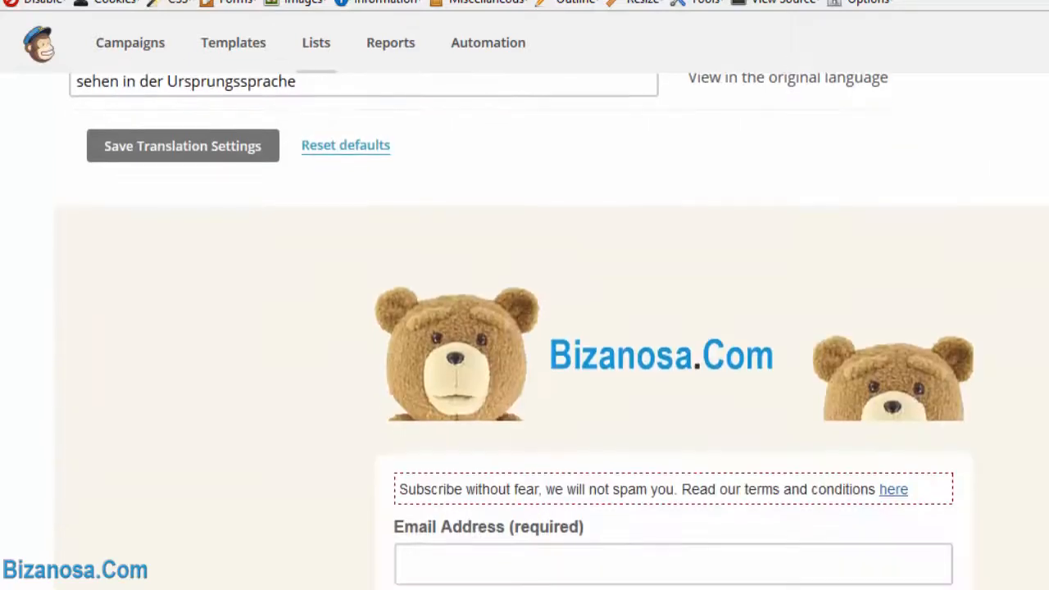
{"action": "scroll", "scroll_direction": "down", "scroll_amount": 3}
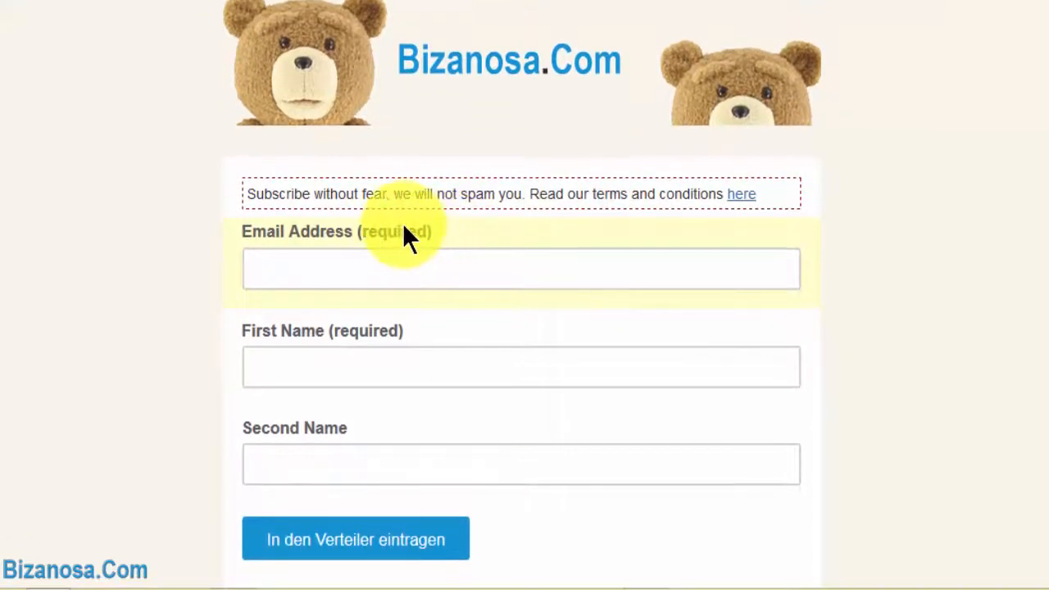
{"action": "mouse_move", "coordinate": [385, 344]}
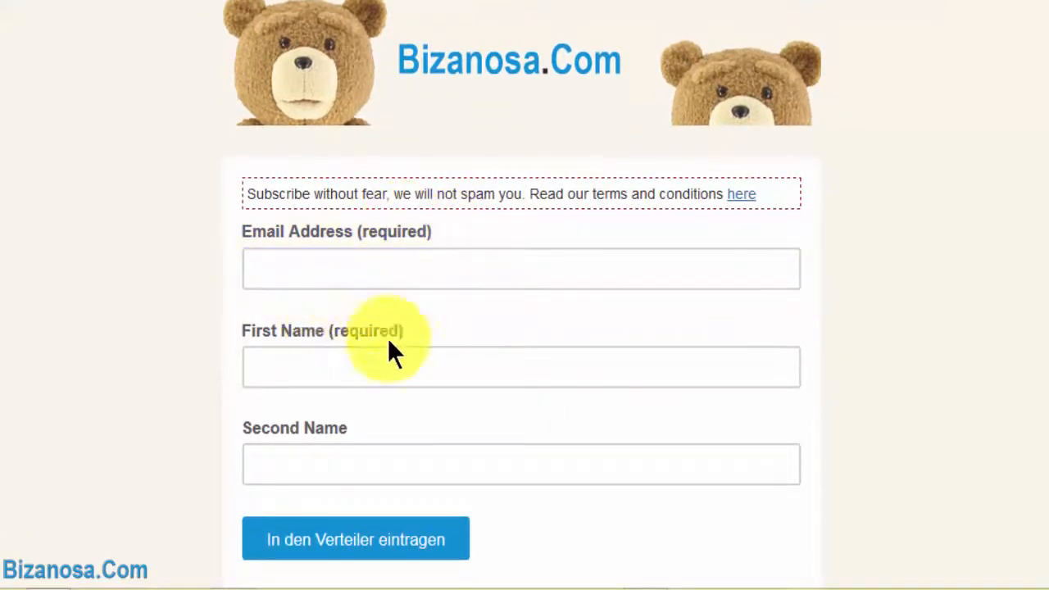
{"action": "mouse_move", "coordinate": [356, 539]}
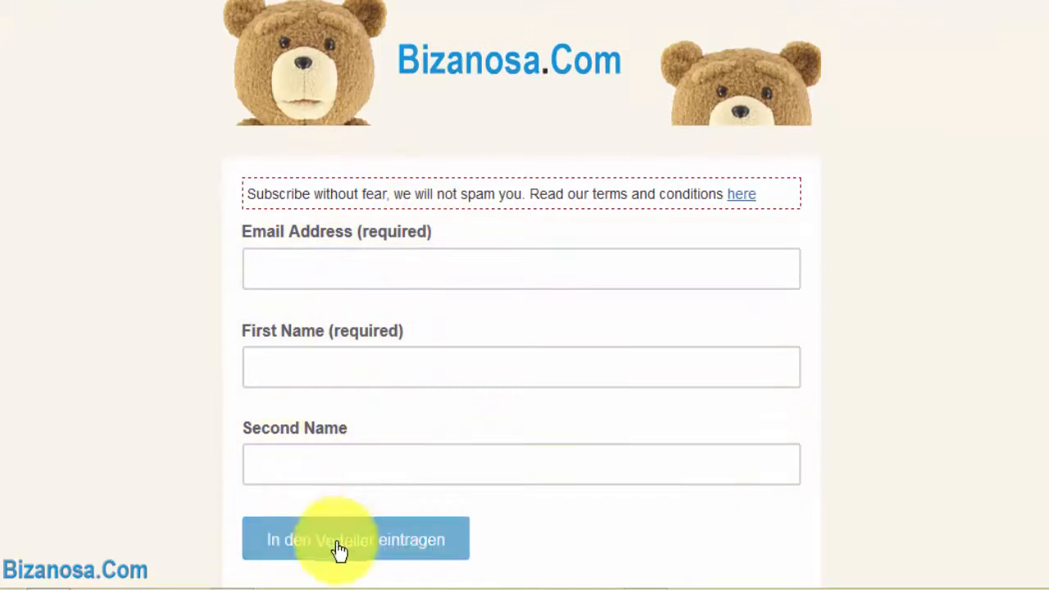
{"action": "mouse_move", "coordinate": [275, 560]}
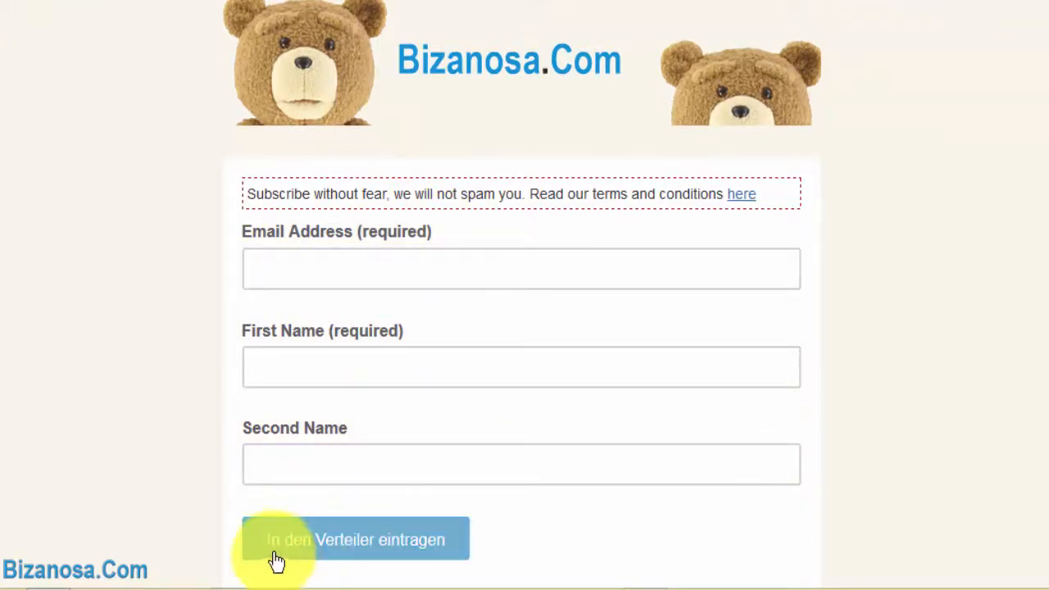
{"action": "mouse_move", "coordinate": [390, 541]}
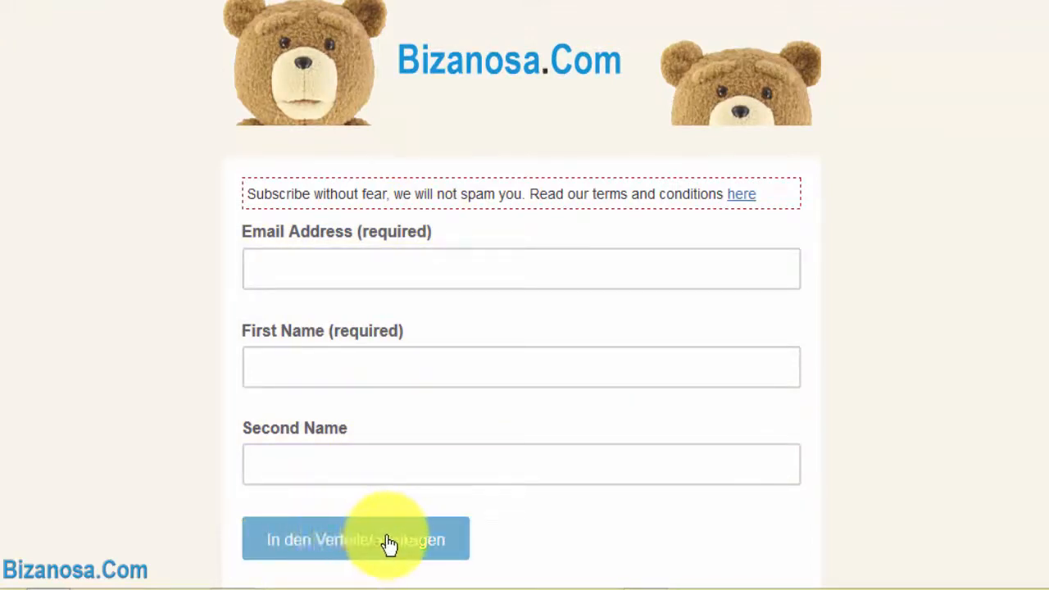
{"action": "mouse_move", "coordinate": [308, 238]}
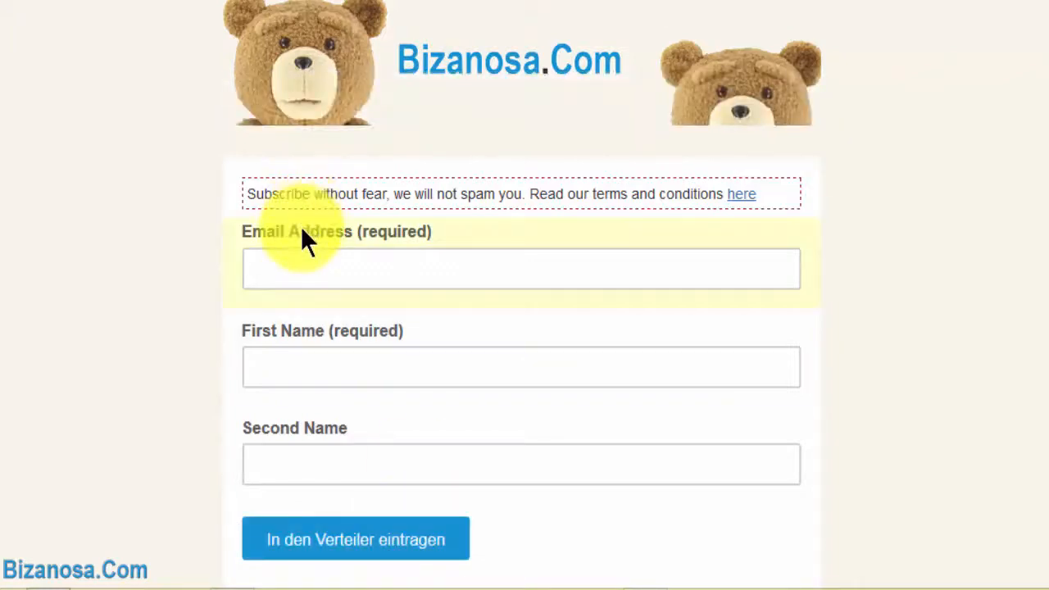
{"action": "mouse_move", "coordinate": [320, 246]}
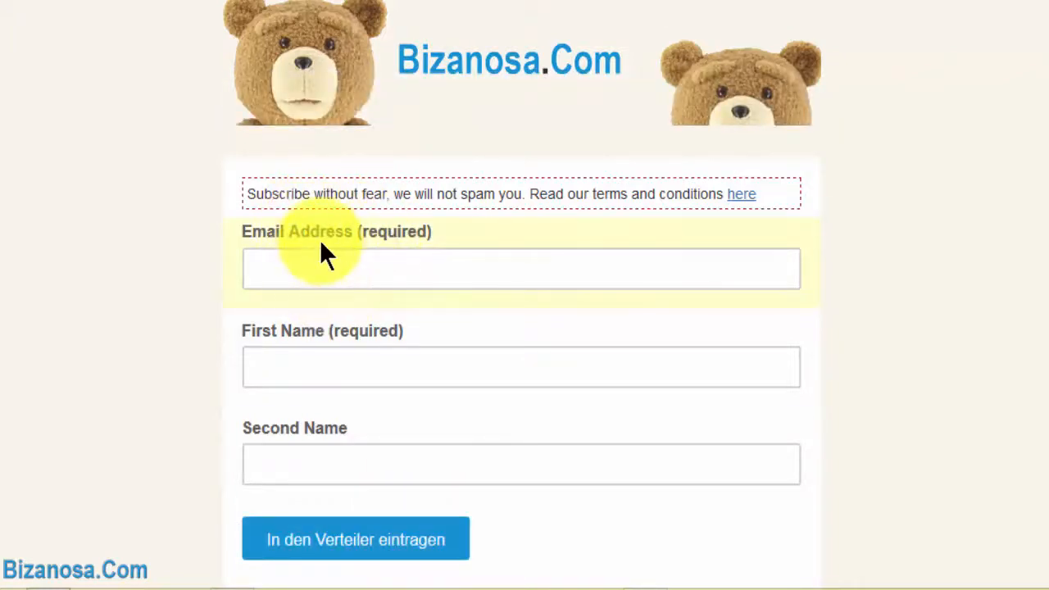
{"action": "mouse_move", "coordinate": [344, 249]}
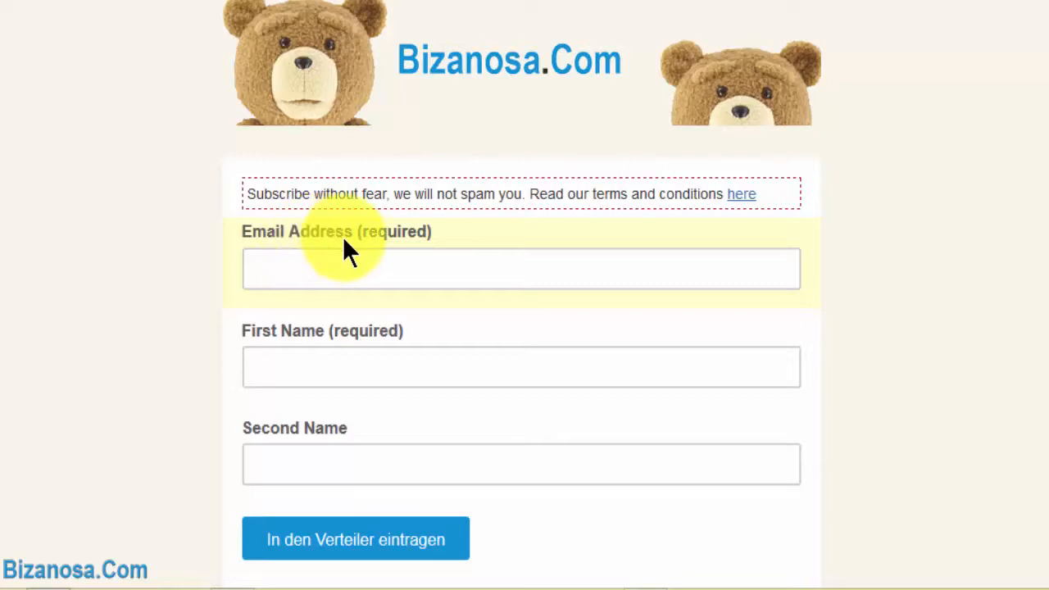
{"action": "mouse_move", "coordinate": [710, 269]}
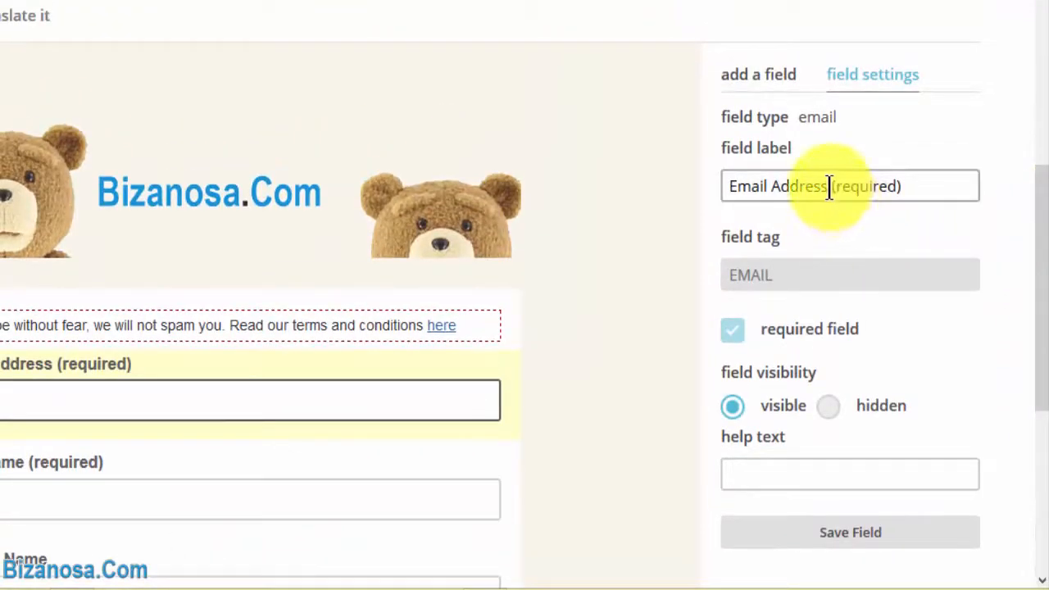
Step: Change the Email field label from 'Email (required)' to 'Email (pflichtfeld)'
{"action": "double_click", "coordinate": [793, 187]}
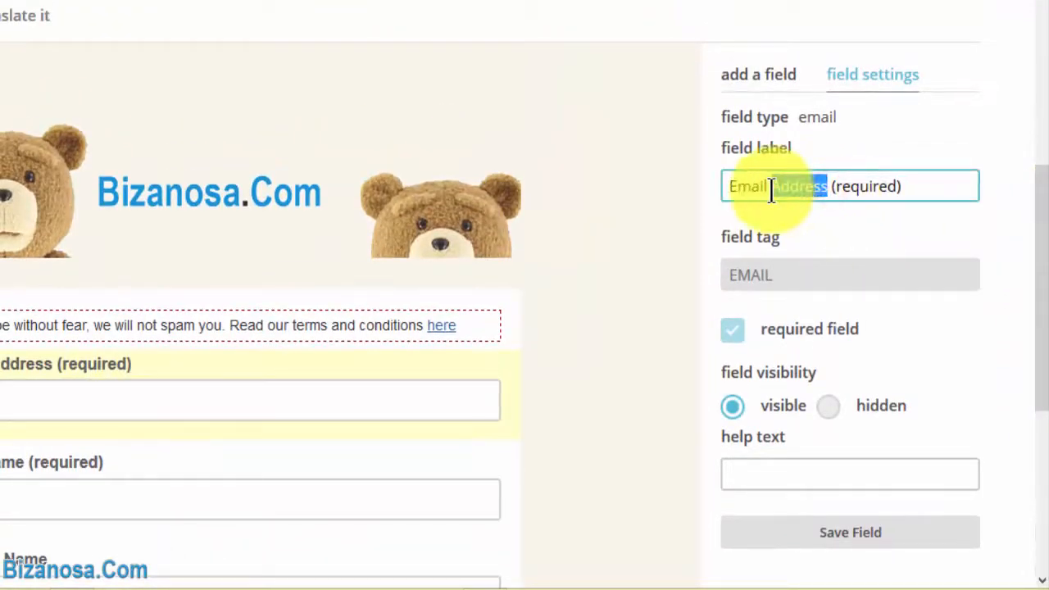
{"action": "left_click", "coordinate": [780, 187]}
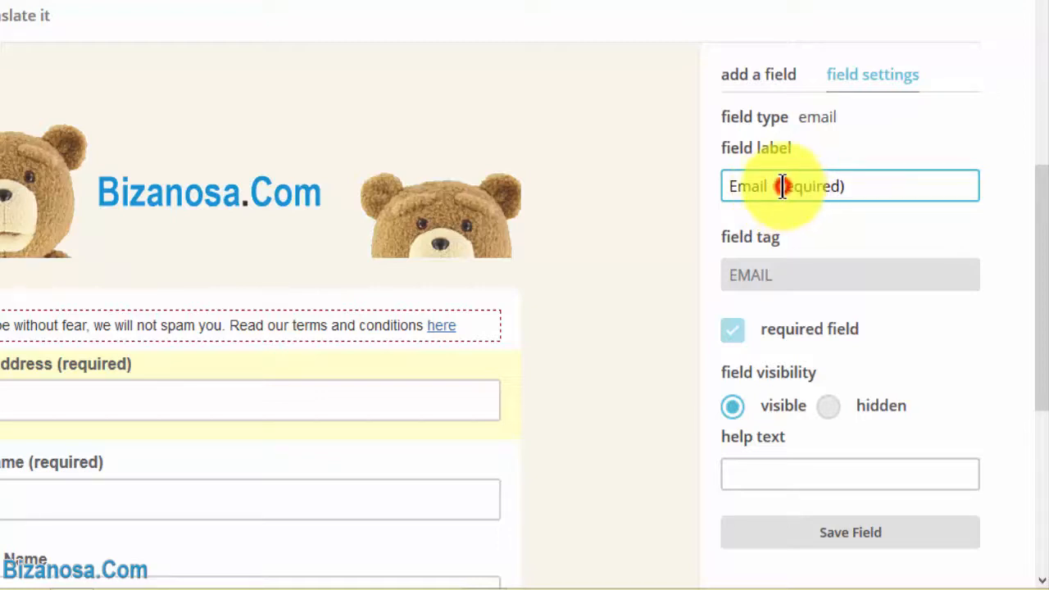
{"action": "double_click", "coordinate": [816, 187]}
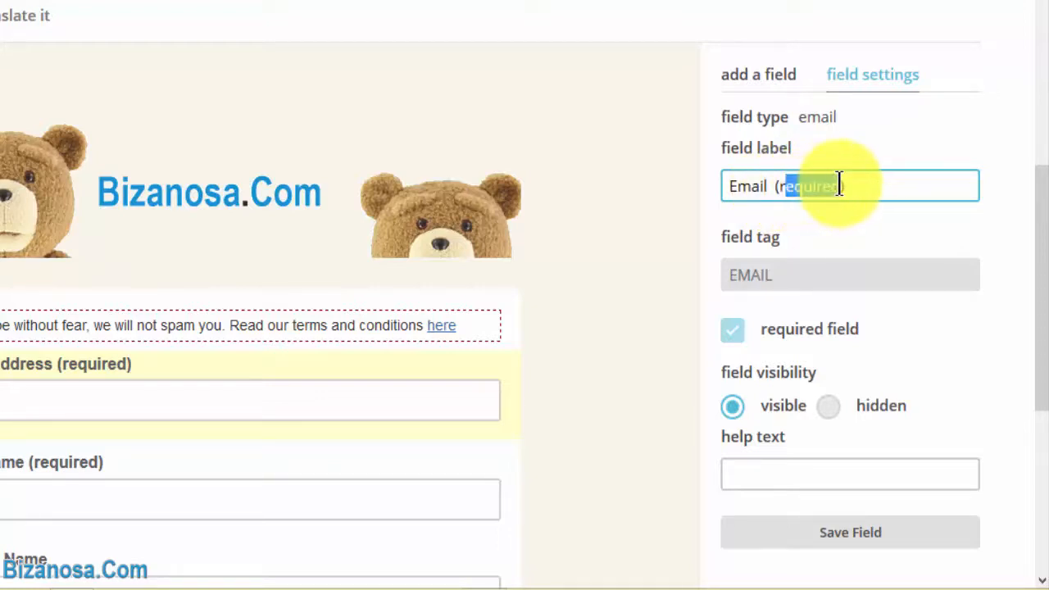
{"action": "type", "text": "p)"}
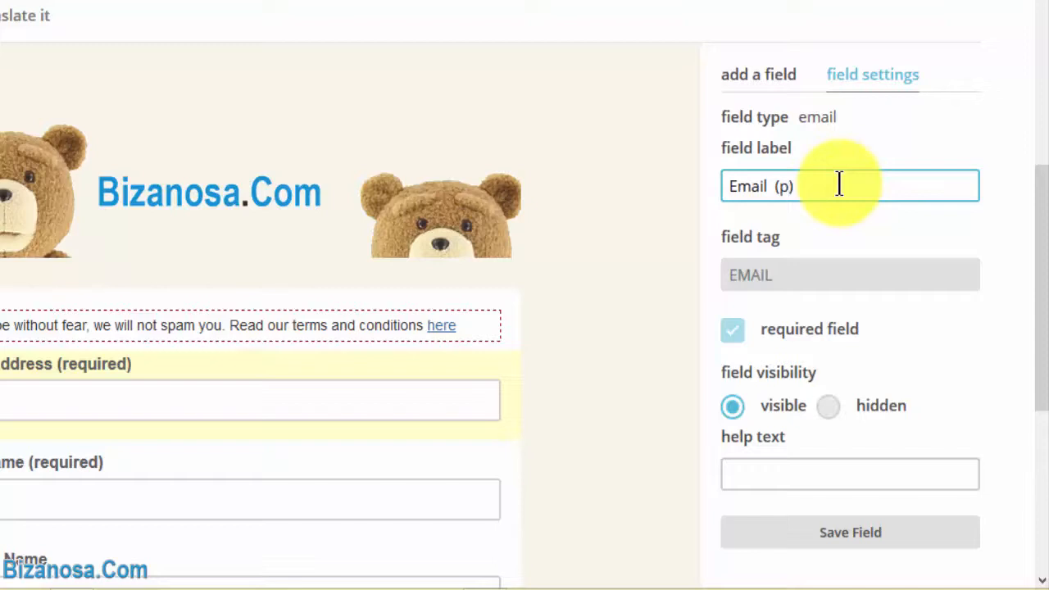
{"action": "type", "text": "flicht"}
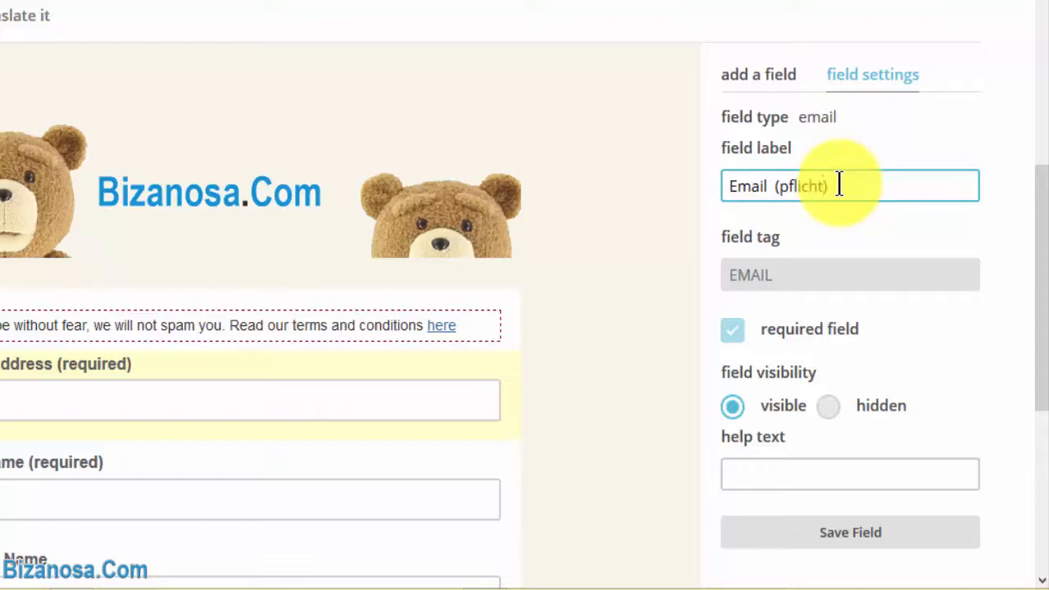
{"action": "type", "text": "feld"}
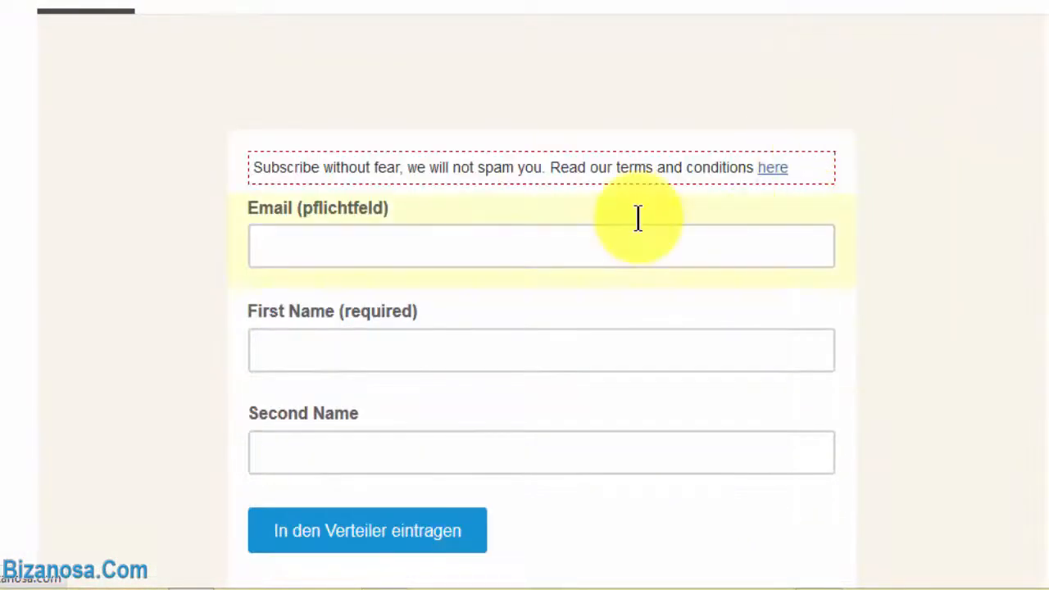
{"action": "scroll", "scroll_direction": "up", "scroll_amount": 3}
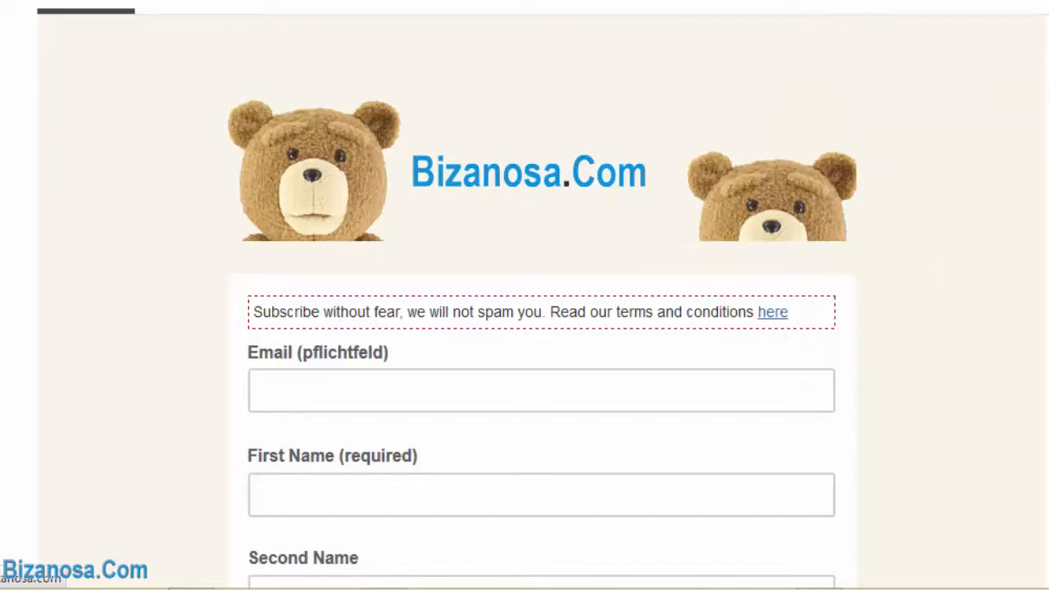
{"action": "scroll", "scroll_direction": "down", "scroll_amount": 3}
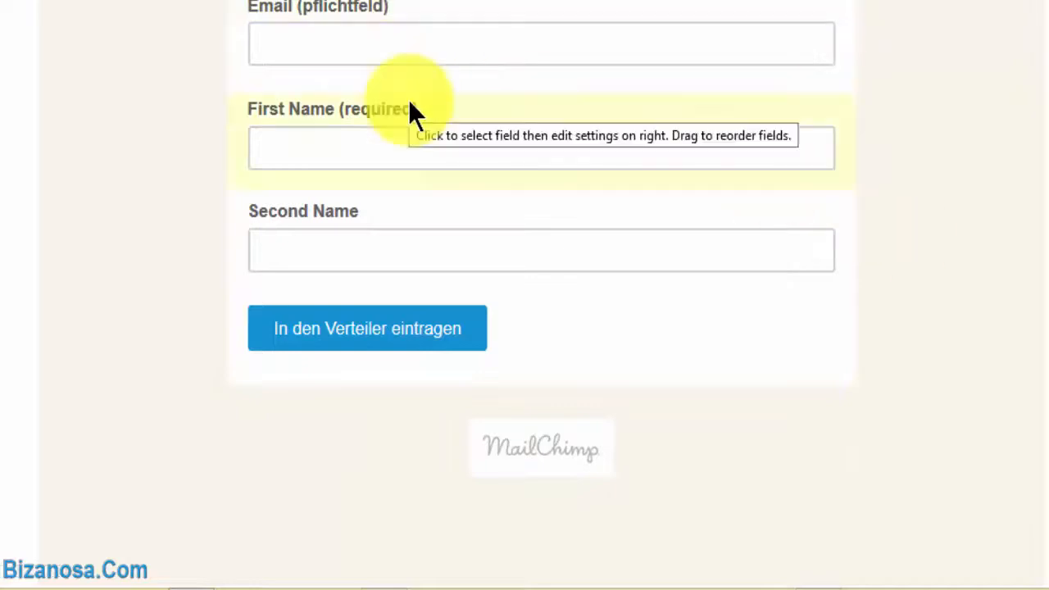
{"action": "mouse_move", "coordinate": [446, 85]}
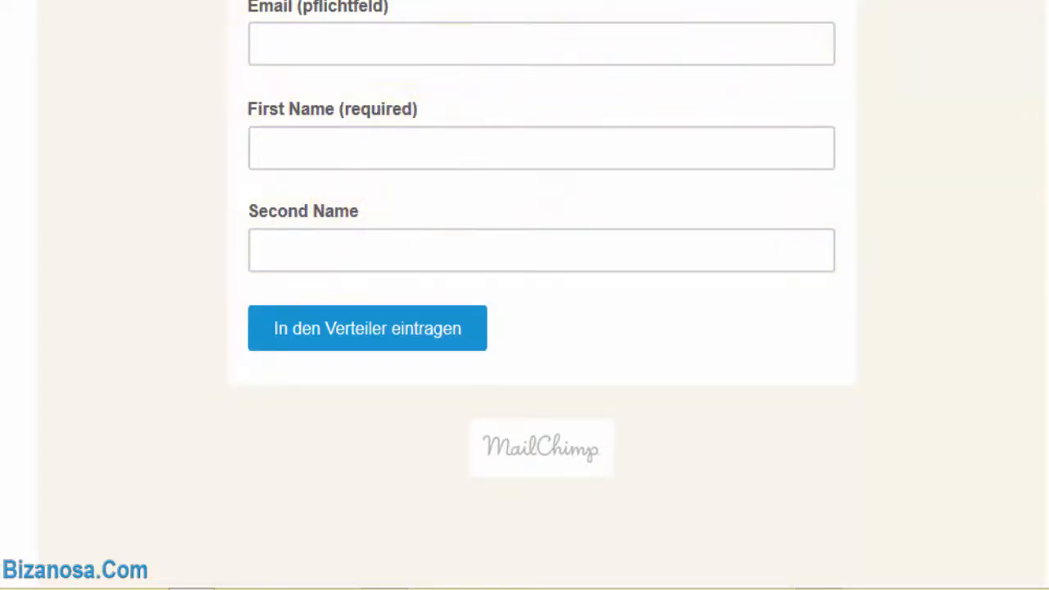
{"action": "scroll", "scroll_direction": "up", "scroll_amount": 3}
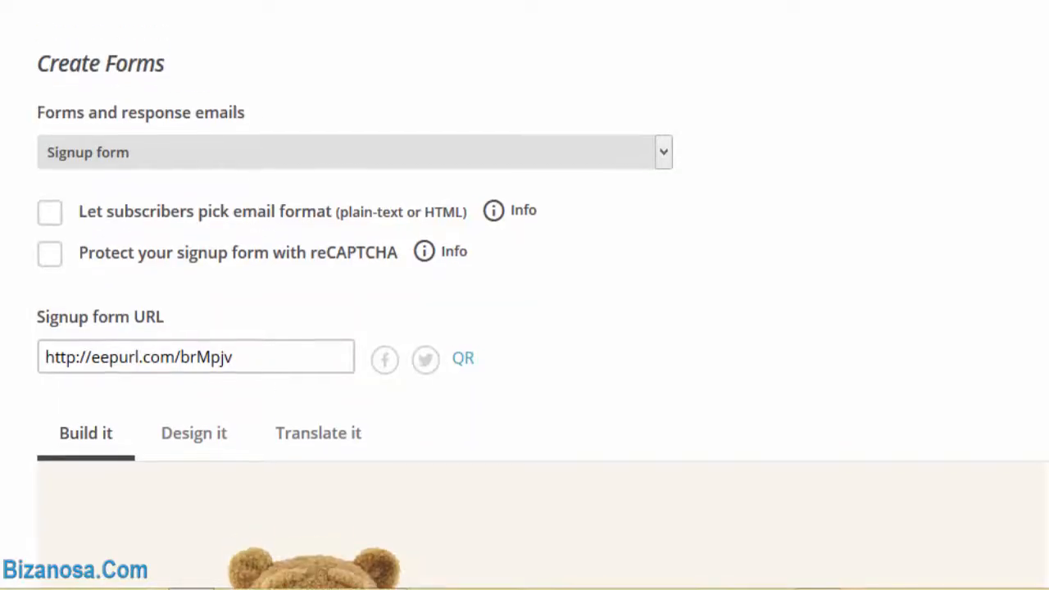
{"action": "scroll", "scroll_direction": "down", "scroll_amount": 3}
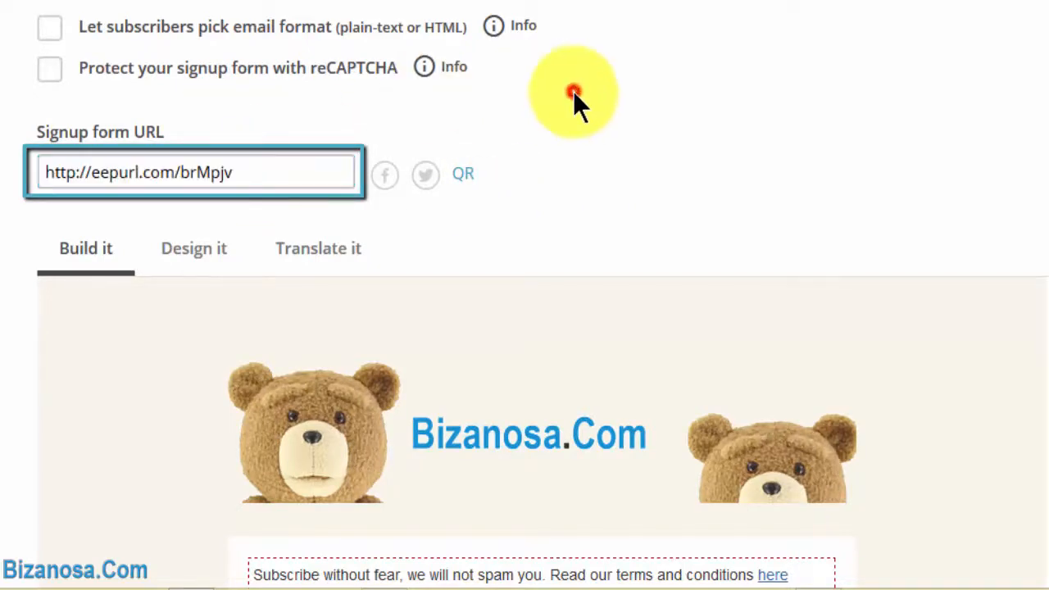
{"action": "scroll", "scroll_direction": "down", "scroll_amount": 3}
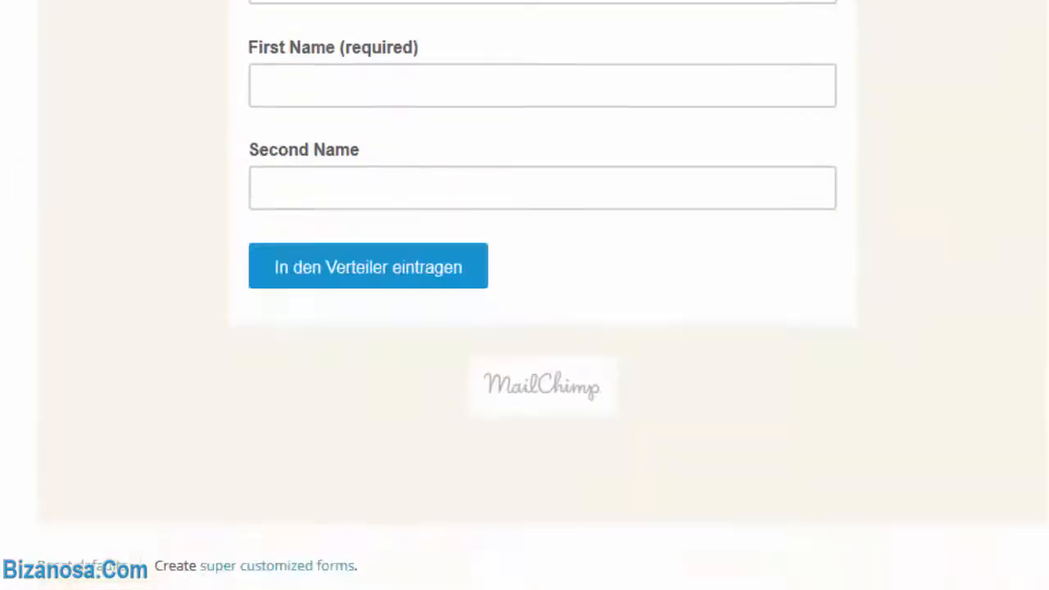
{"action": "scroll", "scroll_direction": "up", "scroll_amount": 3}
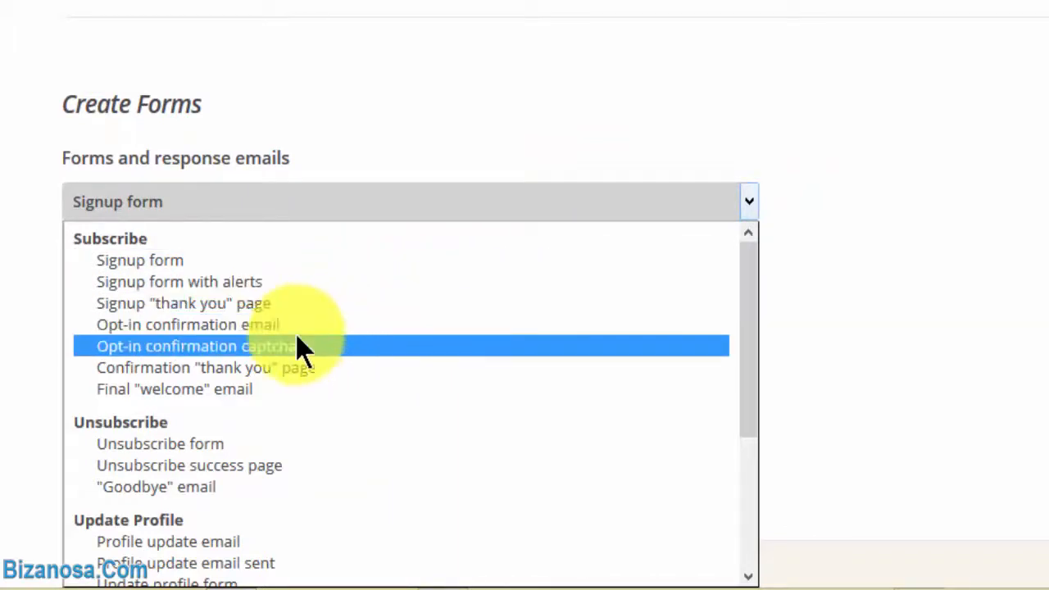
Step: Switch the form builder from the signup form to the Unsubscribe form
{"action": "left_click", "coordinate": [187, 324]}
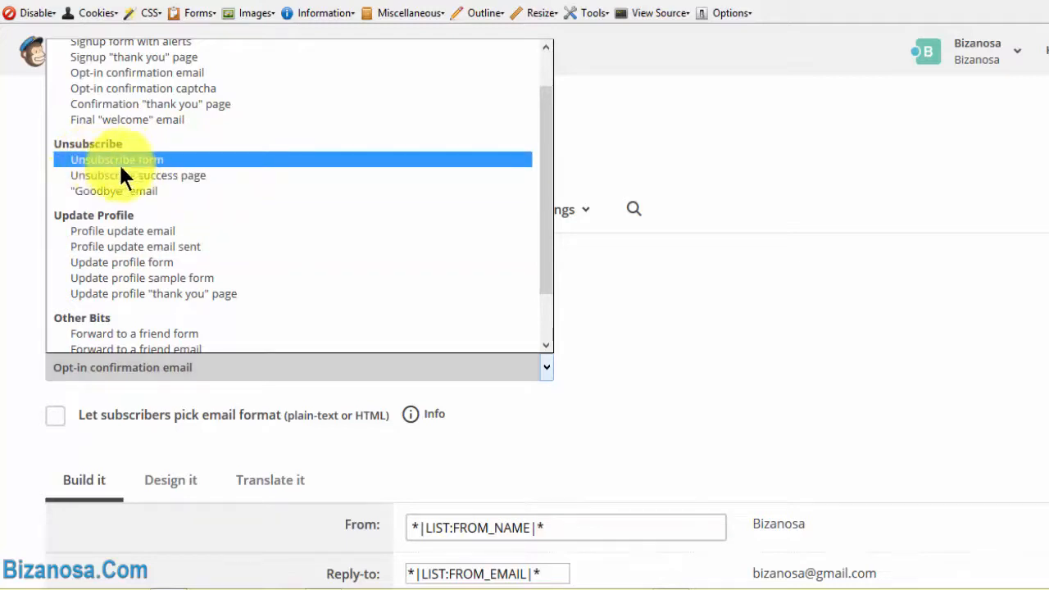
{"action": "left_click", "coordinate": [116, 159]}
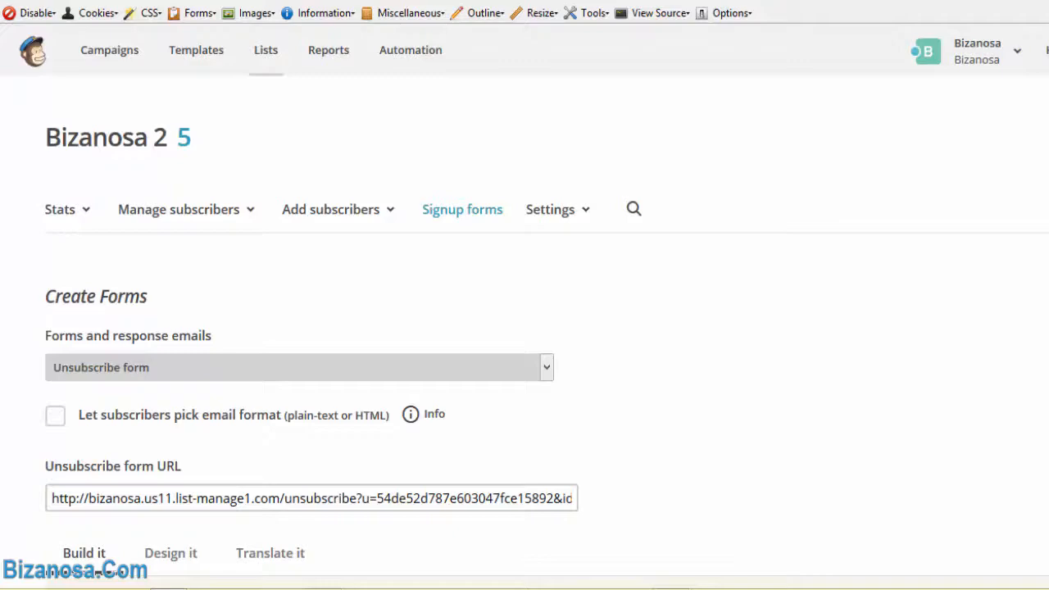
{"action": "scroll", "scroll_direction": "down", "scroll_amount": 3}
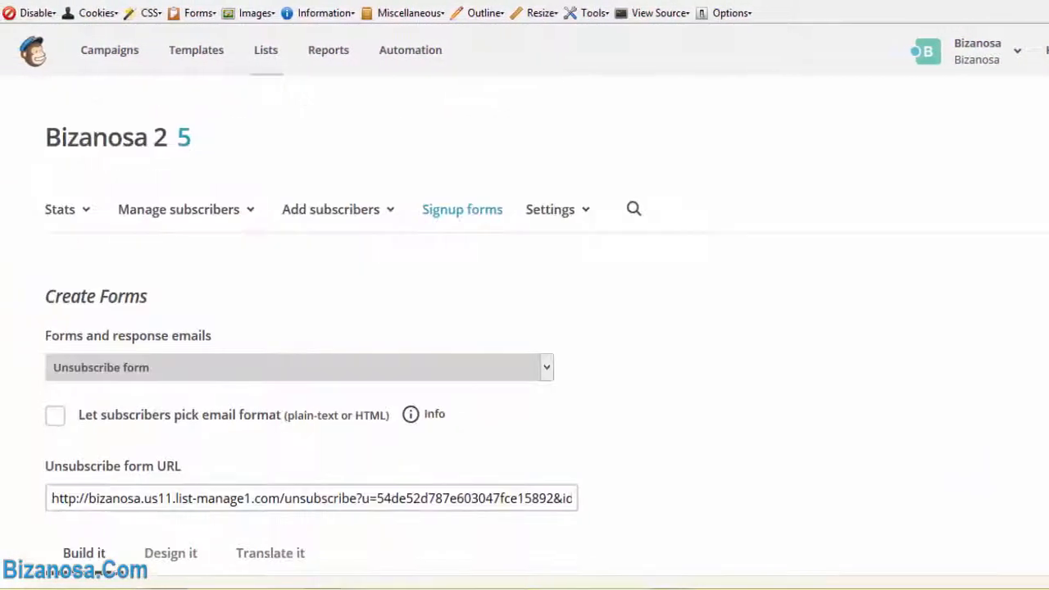
{"action": "scroll", "scroll_direction": "up", "scroll_amount": 3}
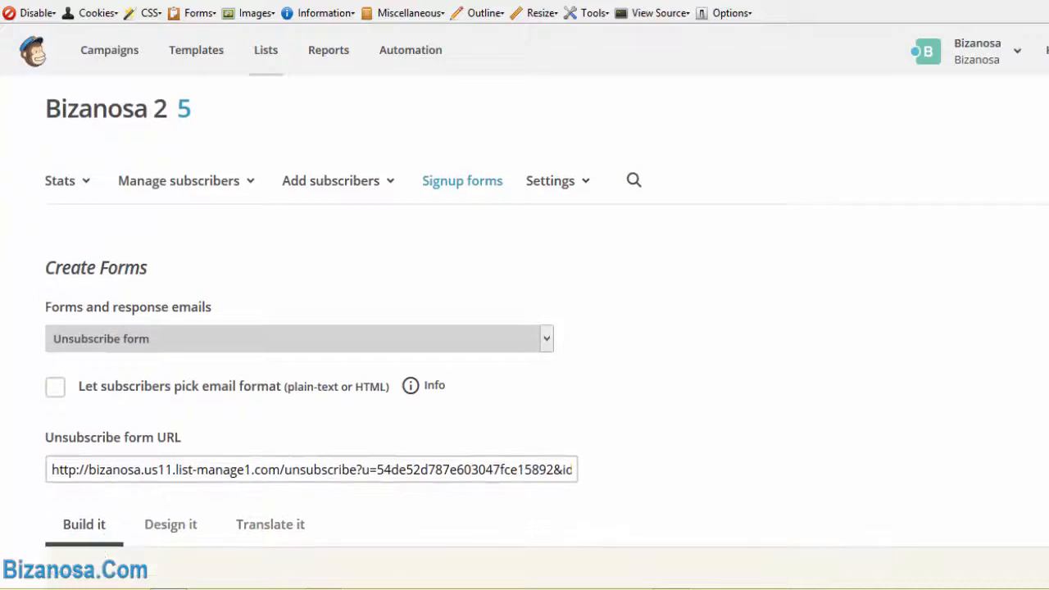
{"action": "scroll", "scroll_direction": "down", "scroll_amount": 3}
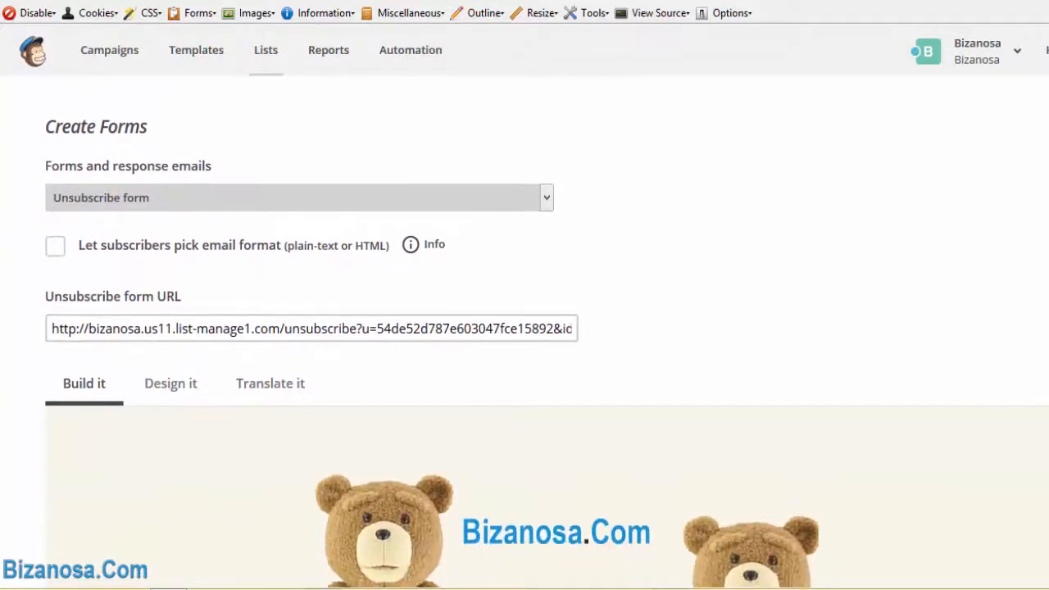
{"action": "scroll", "scroll_direction": "down", "scroll_amount": 3}
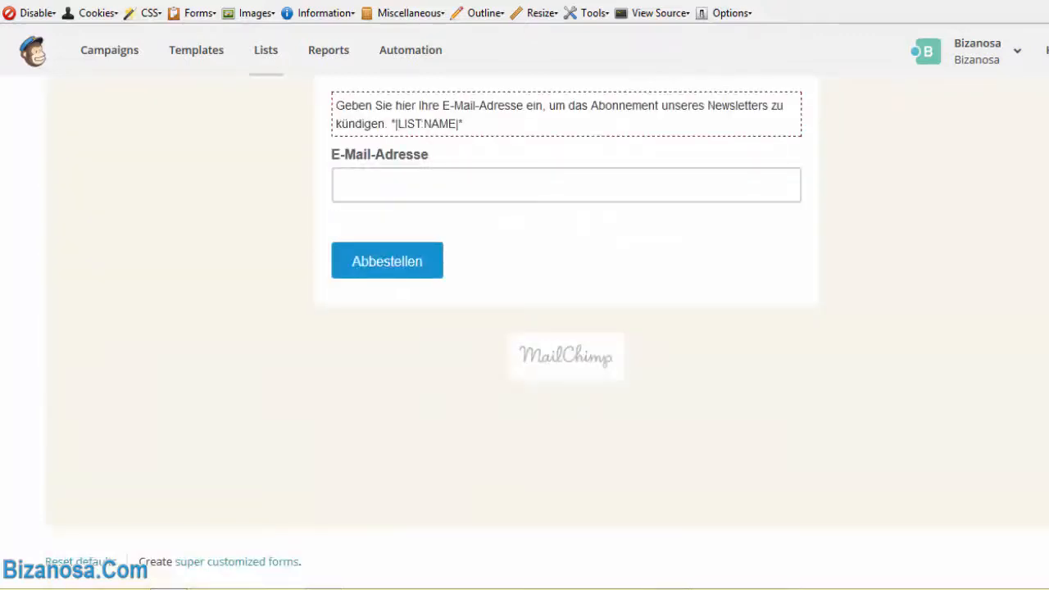
{"action": "scroll", "scroll_direction": "up", "scroll_amount": 3}
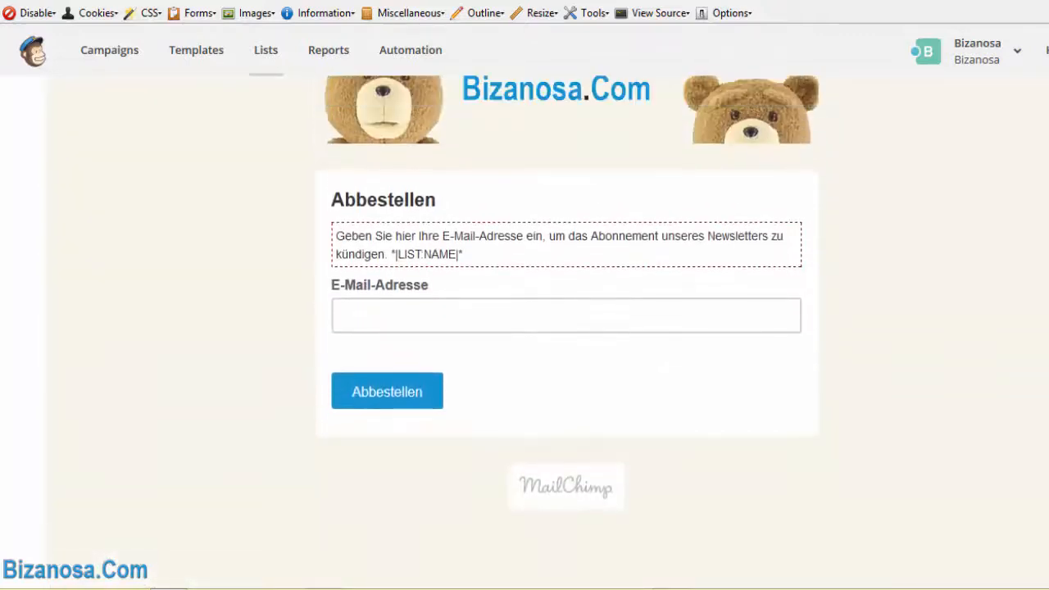
{"action": "scroll", "scroll_direction": "up", "scroll_amount": 3}
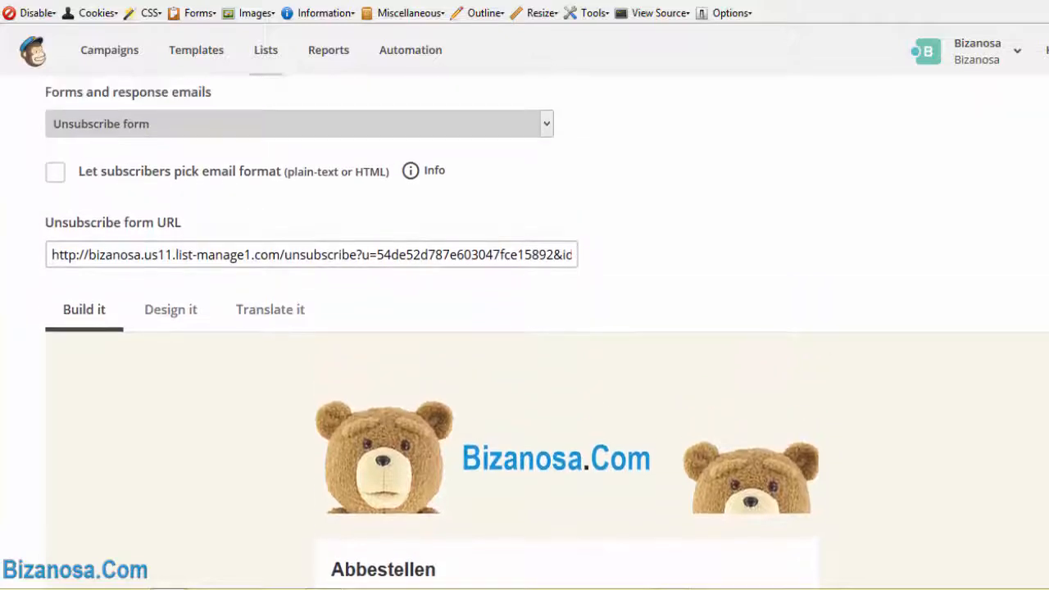
{"action": "scroll", "scroll_direction": "up", "scroll_amount": 3}
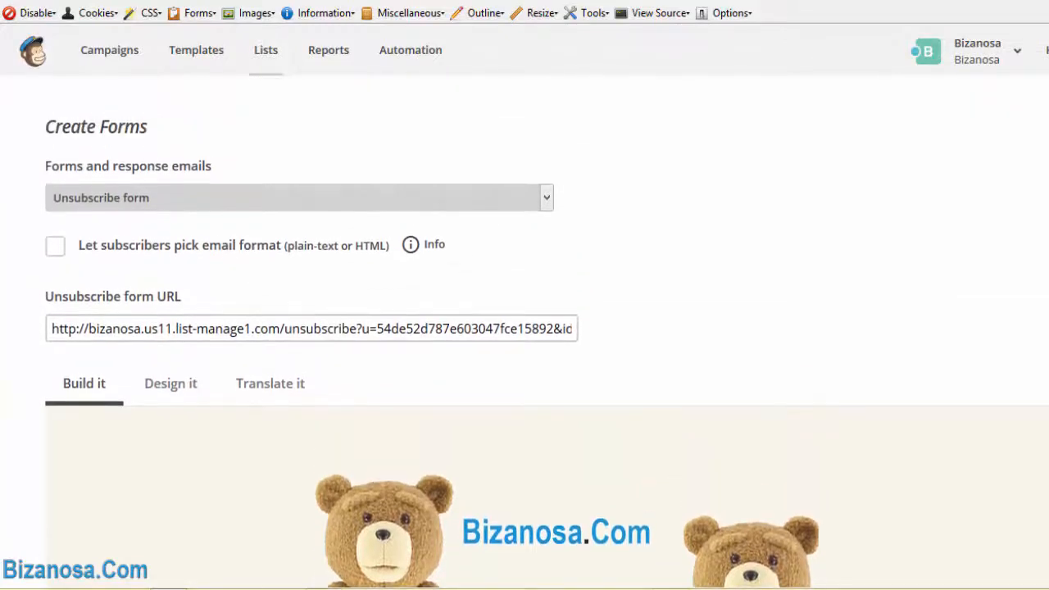
{"action": "scroll", "scroll_direction": "down", "scroll_amount": 3}
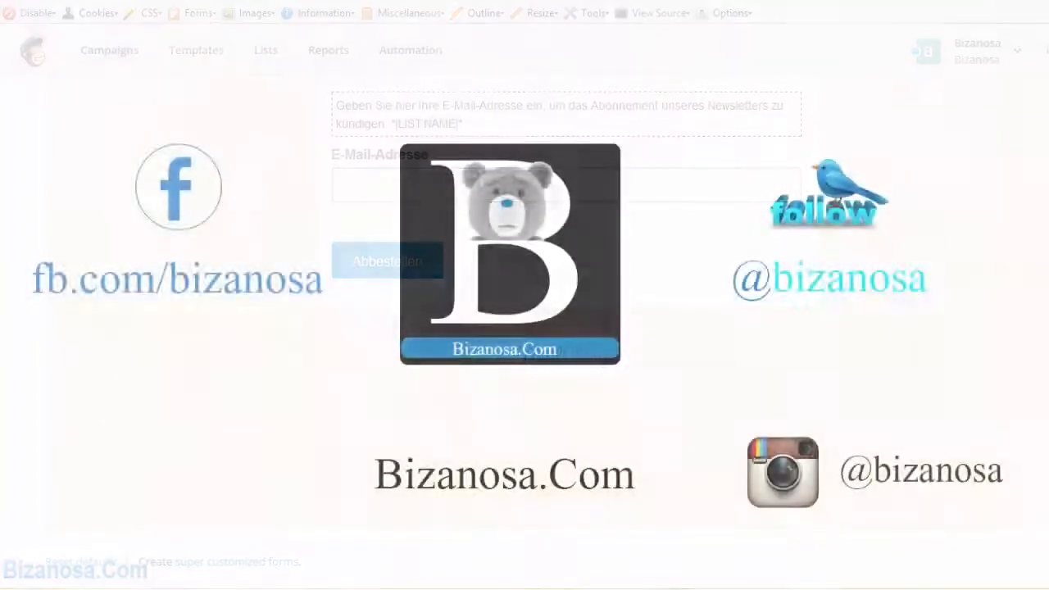